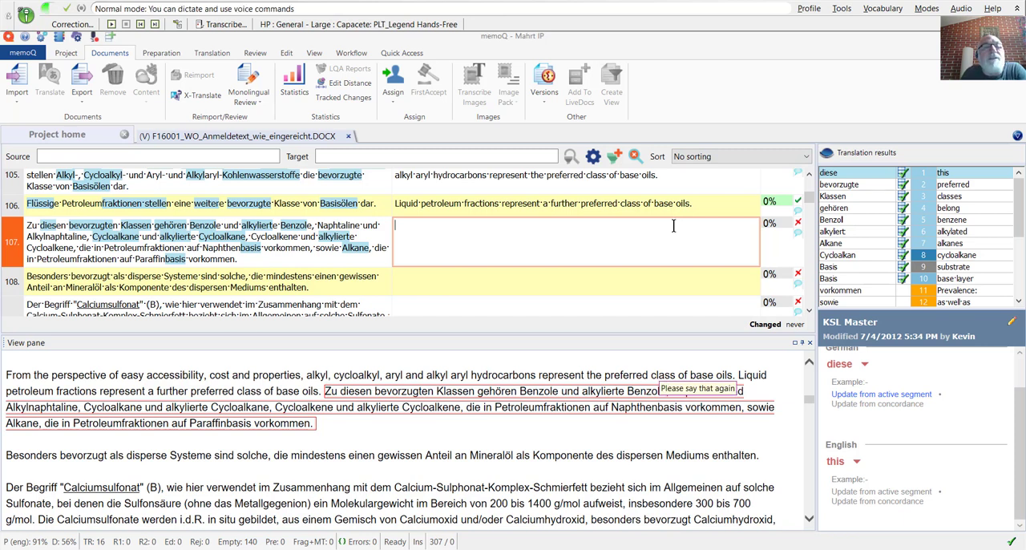
- Dictate 'These preferred classes include benzenes and alkylated benzenes, naphthalenes' into segment 107
text(These preferred classes)
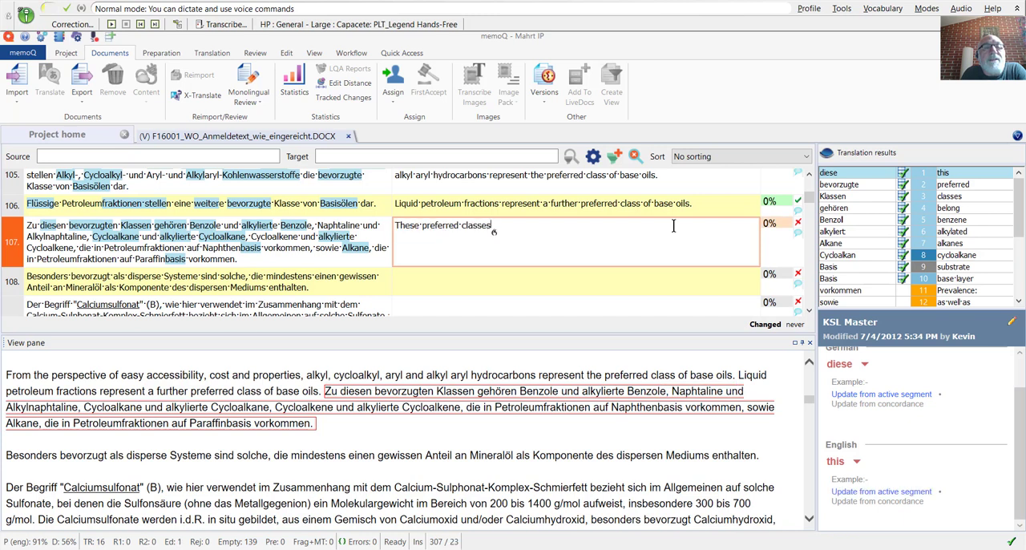
text(include benzene's)
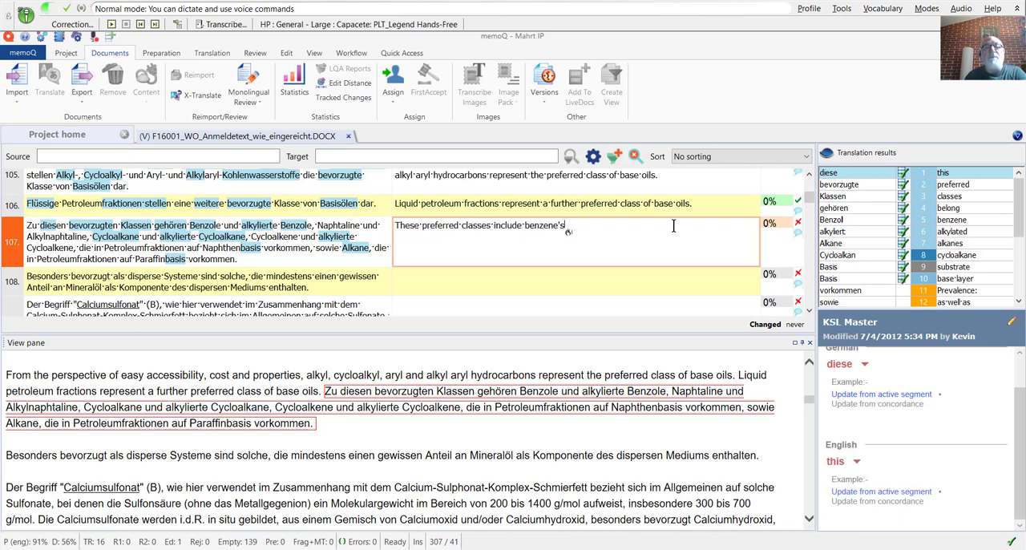
text(and calculated benzene's,)
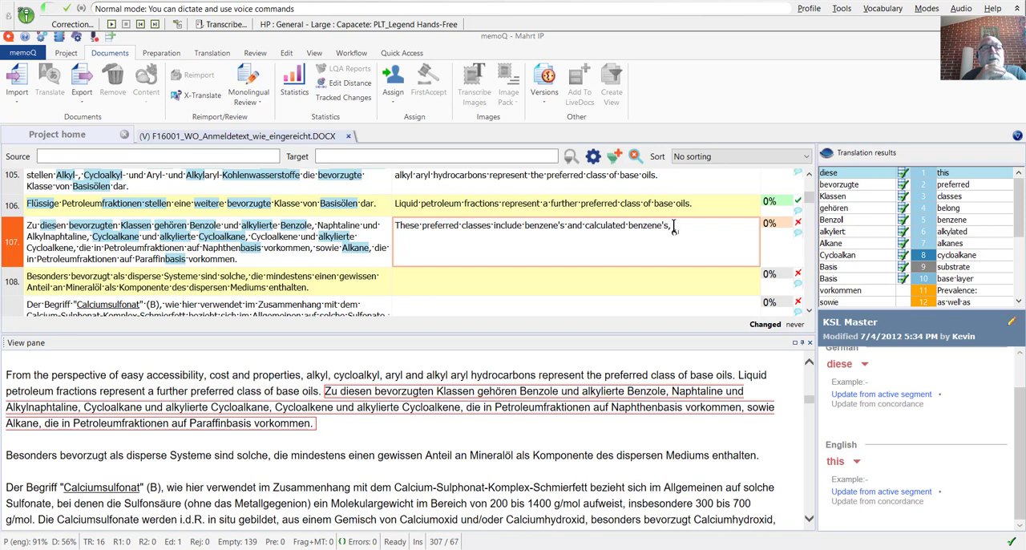
text(naphthalene's)
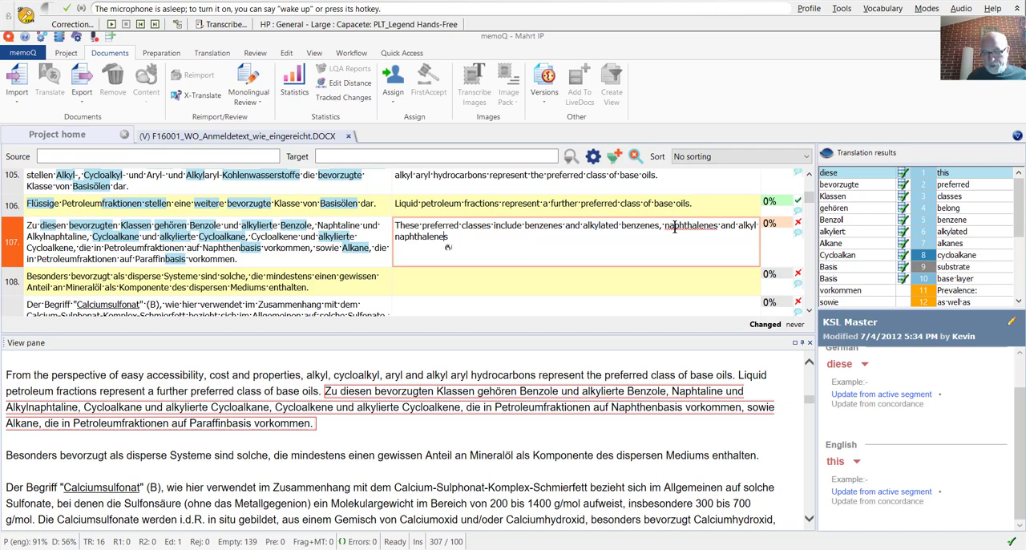
- Add 'naphthalenes' to the spelling dictionary and select 'benzenes' in the translation
right_click(691, 225)
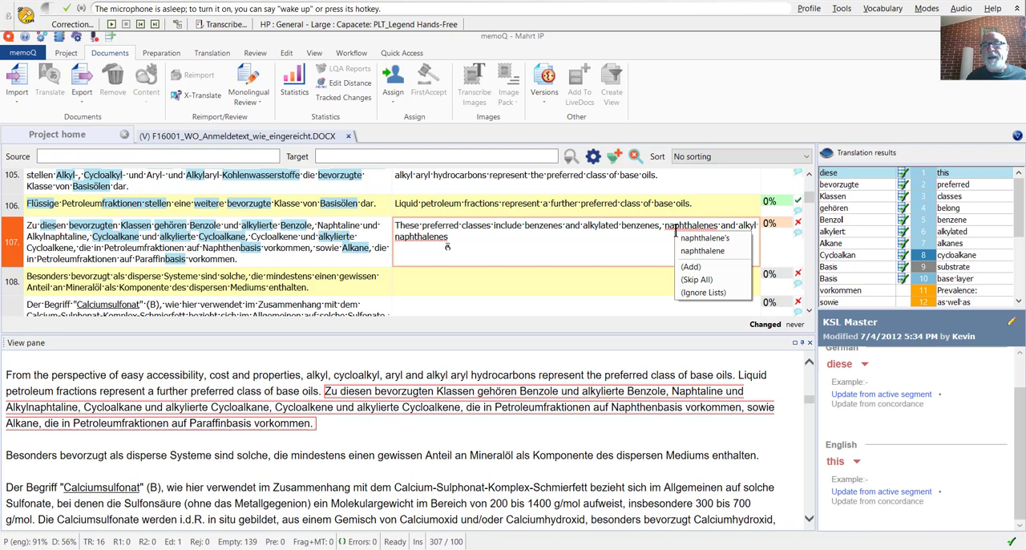
mouse_move(691, 266)
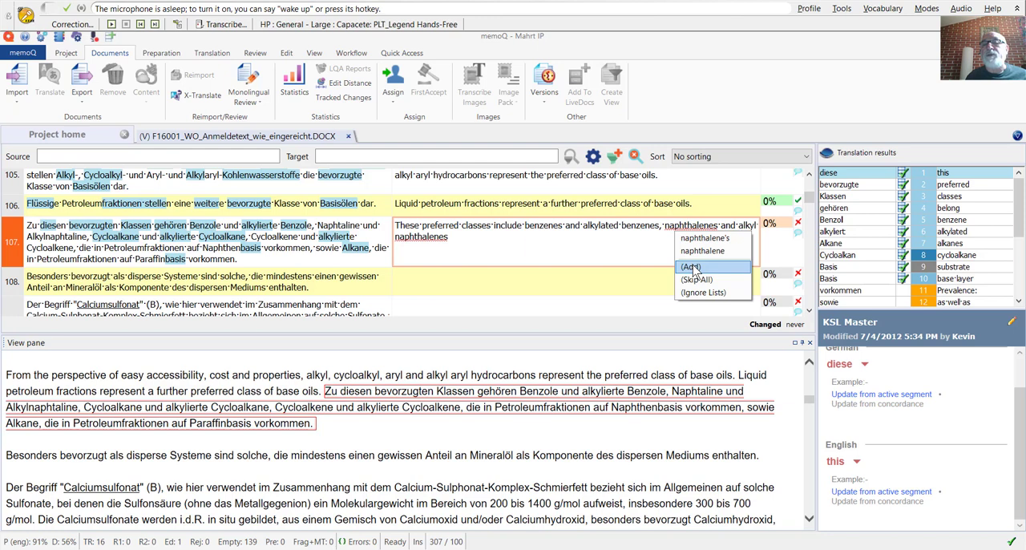
click(690, 266)
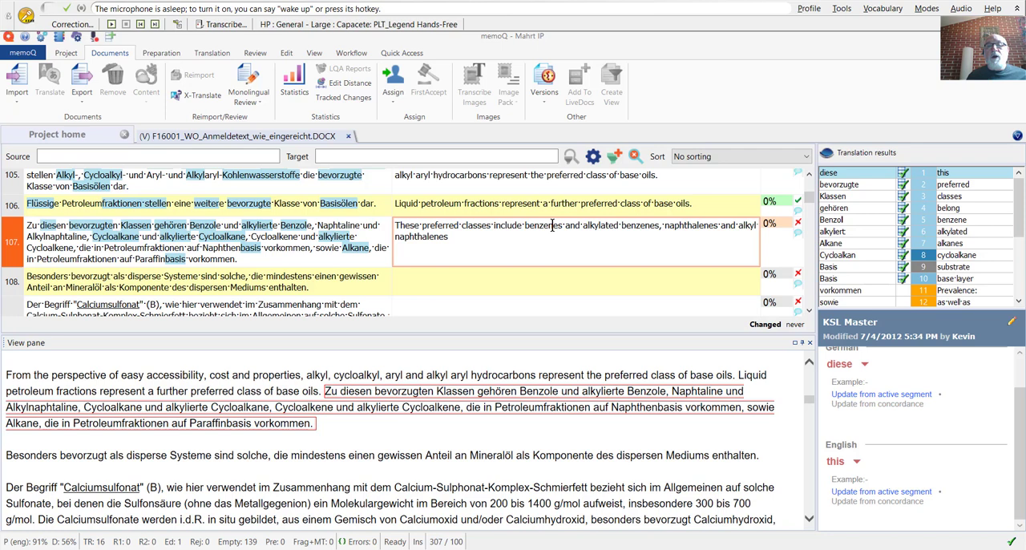
double_click(544, 225)
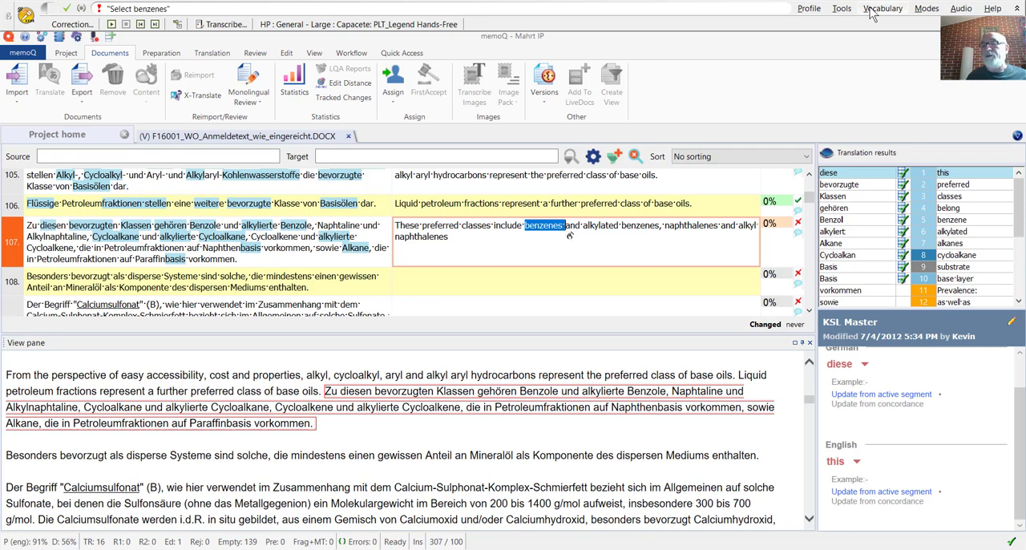
- Open Dragon's Vocabulary > Add new word or phrase dialog from the DragonBar
click(882, 8)
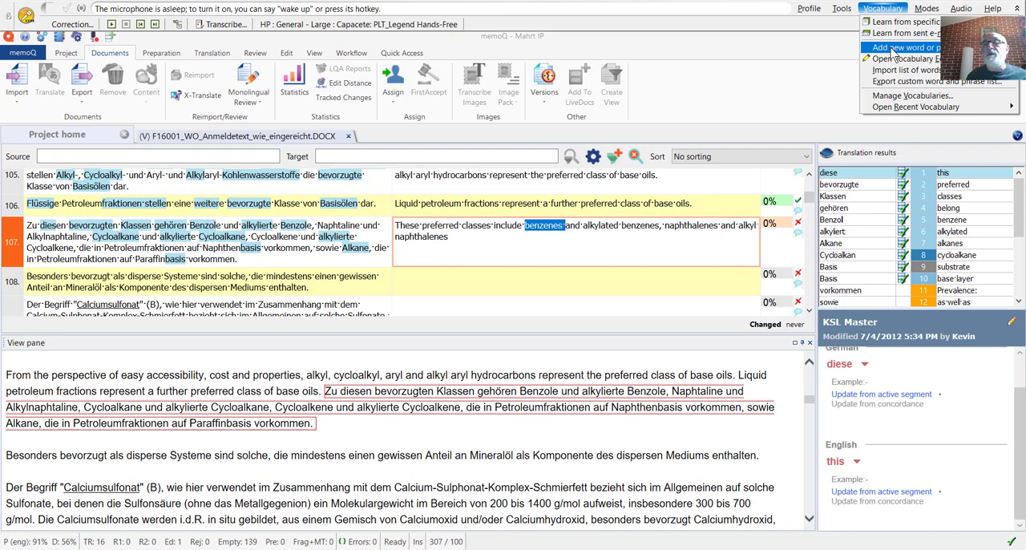
mouse_move(906, 58)
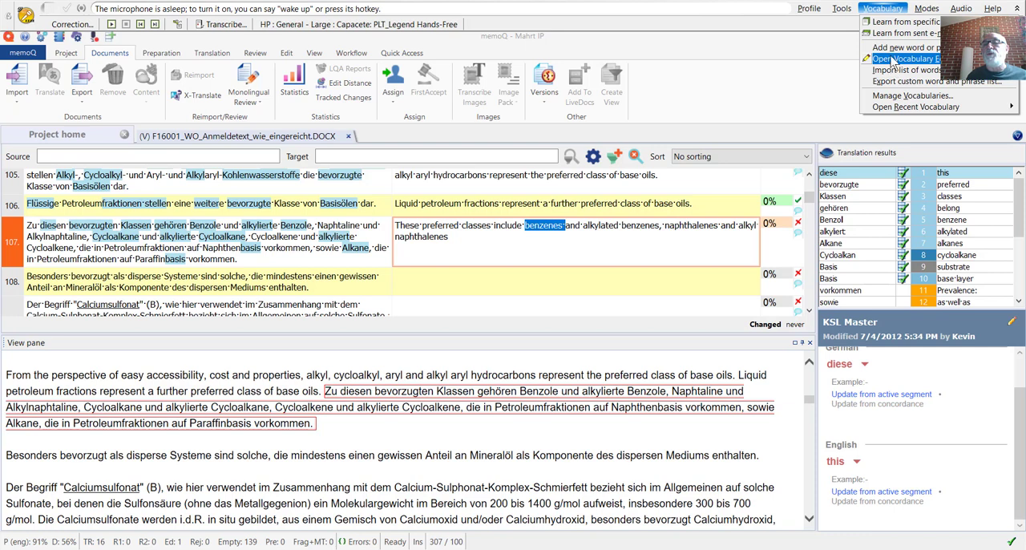
click(901, 47)
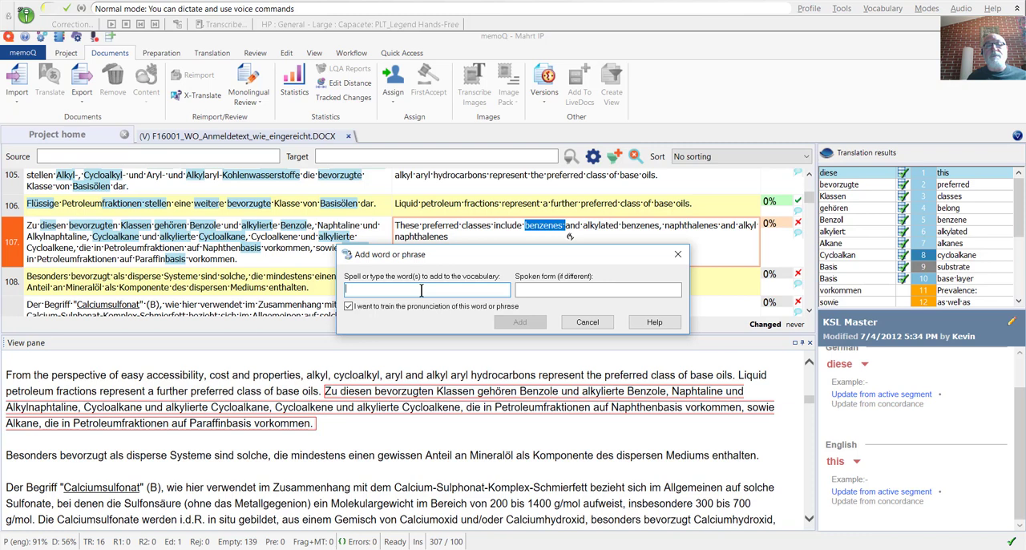
- Add 'benzenes' as word and spoken form, with pronunciation training enabled
text(benzenes)
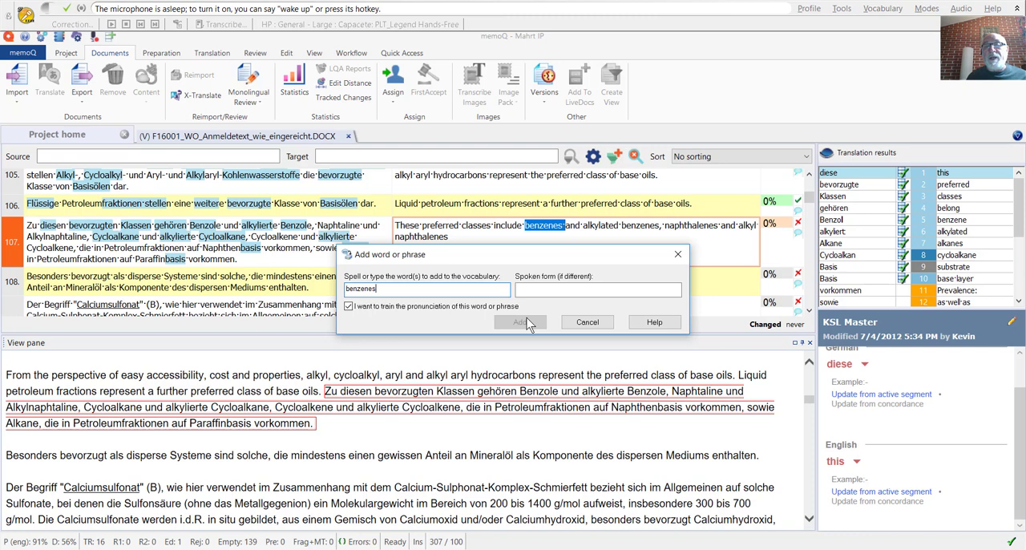
click(598, 289)
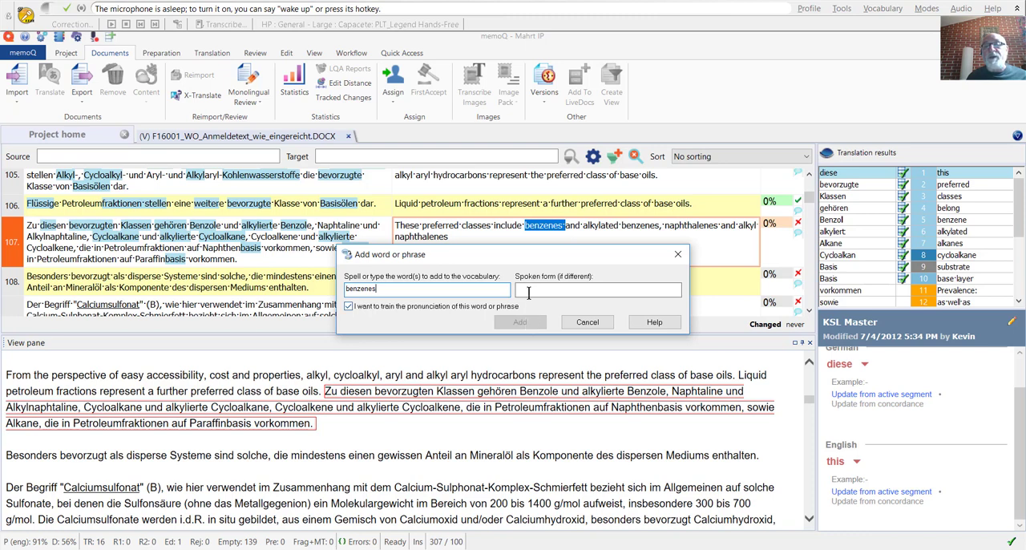
click(597, 289)
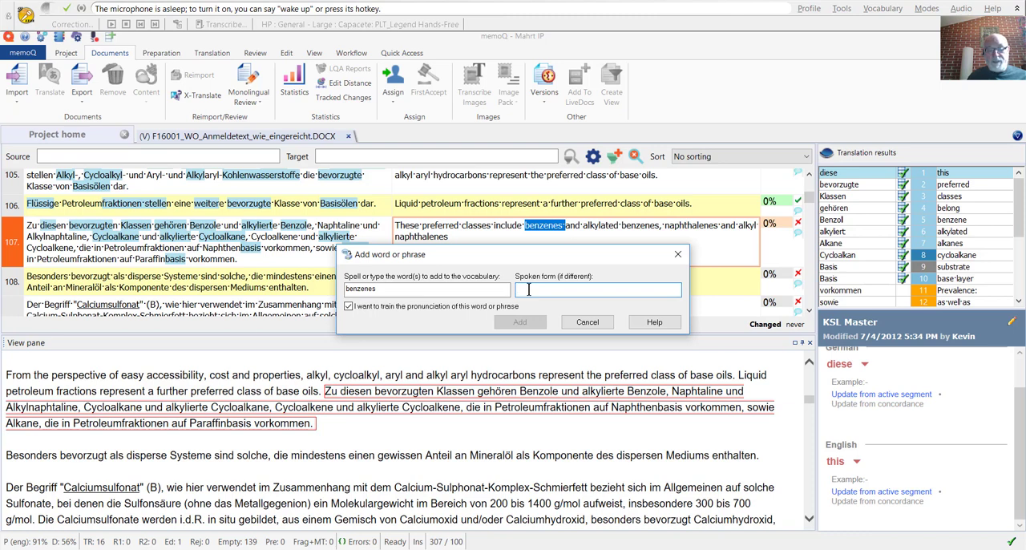
text(benzenes)
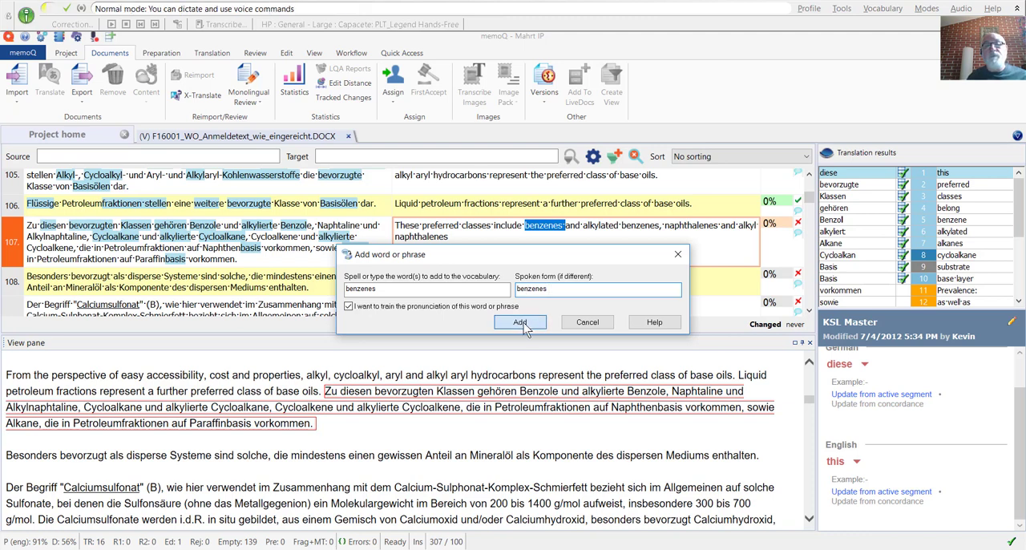
click(519, 322)
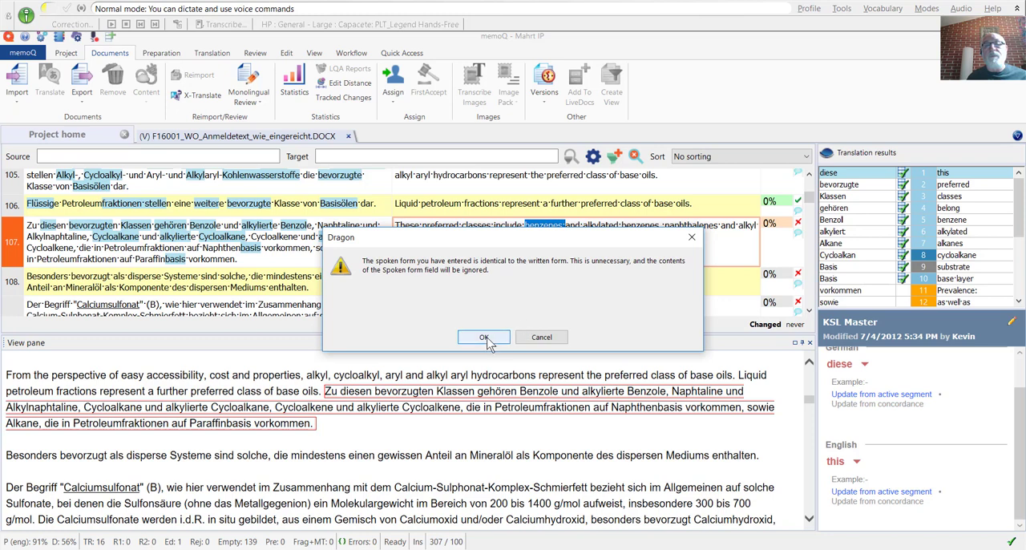
- Dismiss the spoken-form notice and record and save the pronunciation of 'benzenes'
click(483, 336)
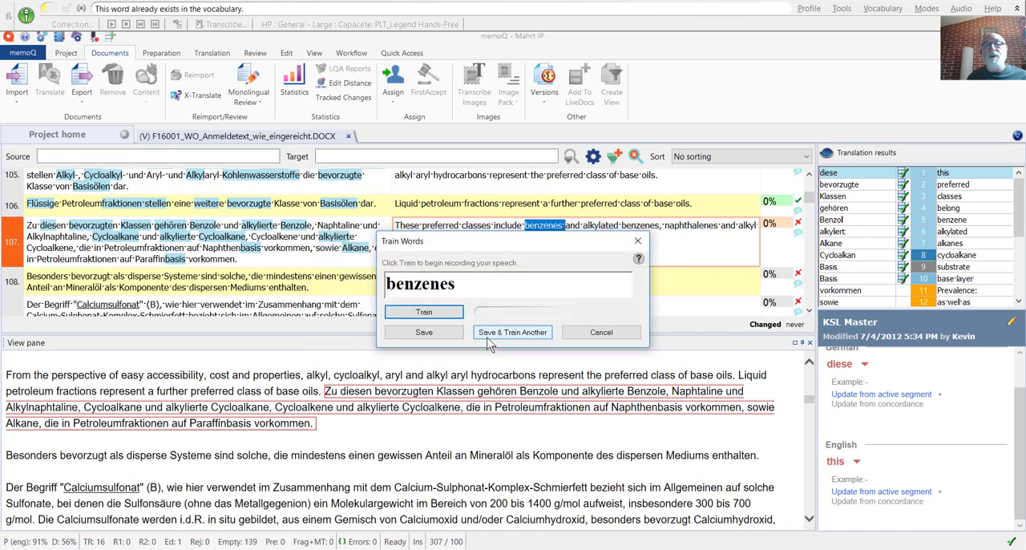
click(423, 311)
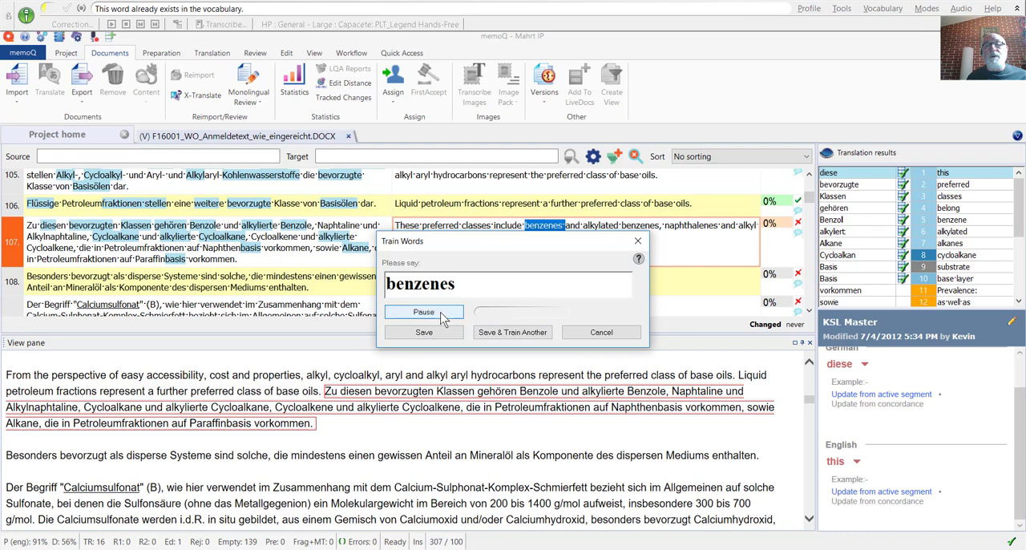
click(423, 311)
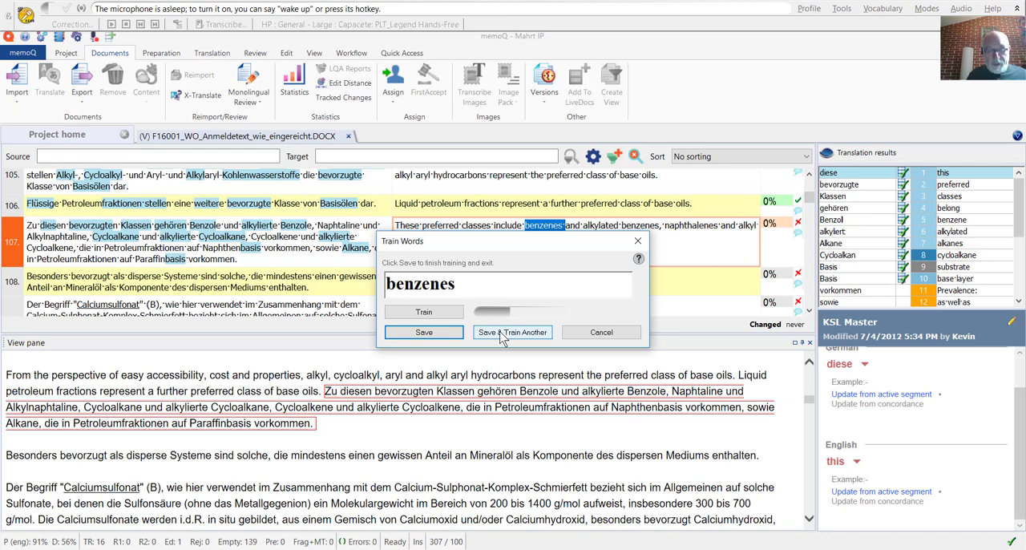
click(512, 332)
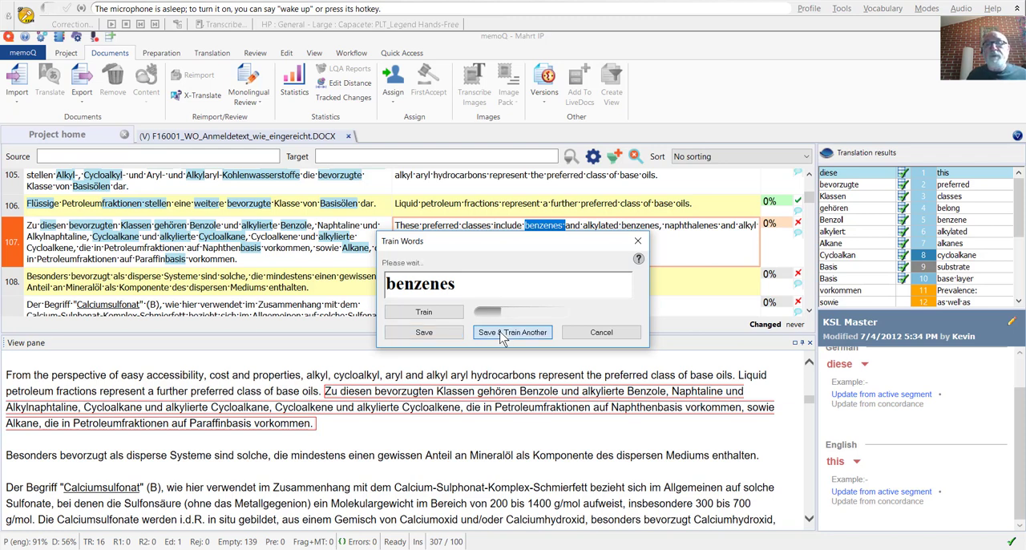
- Train and save the pronunciation of 'alkylated'
click(512, 332)
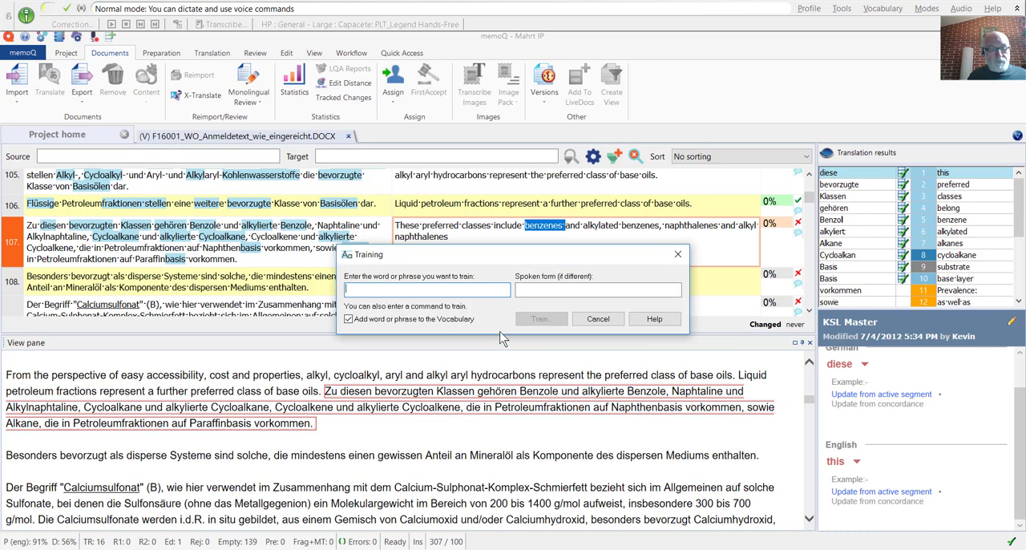
text(al)
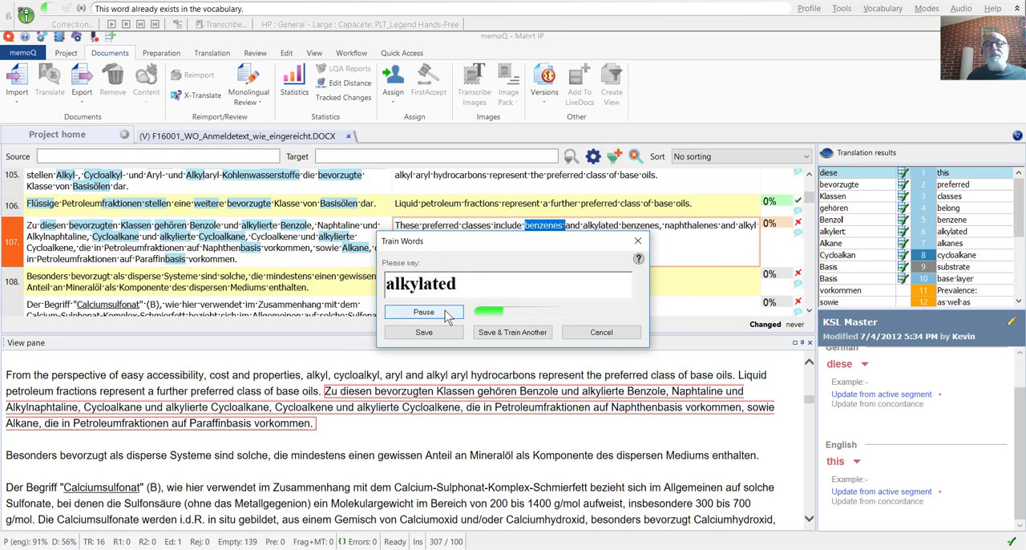
click(423, 312)
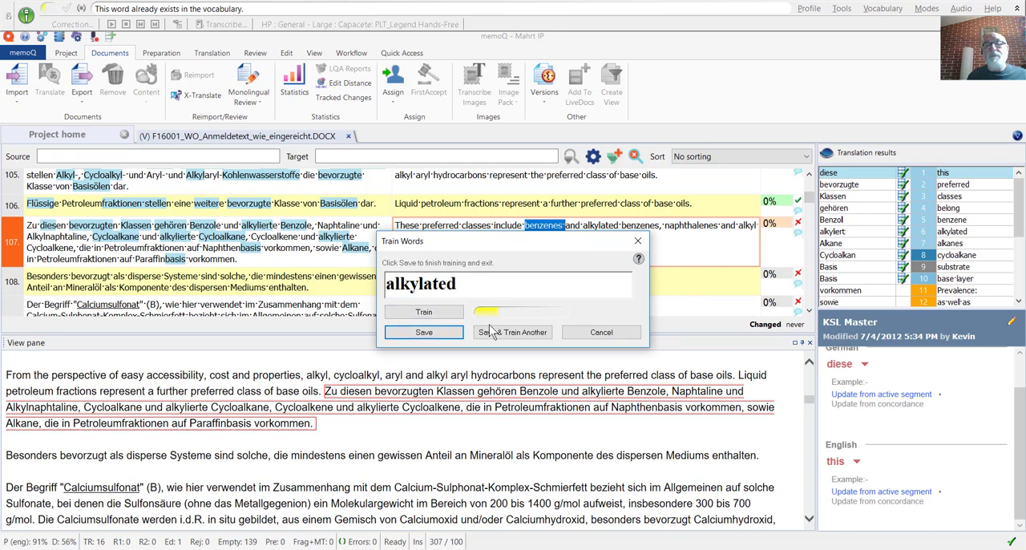
click(424, 331)
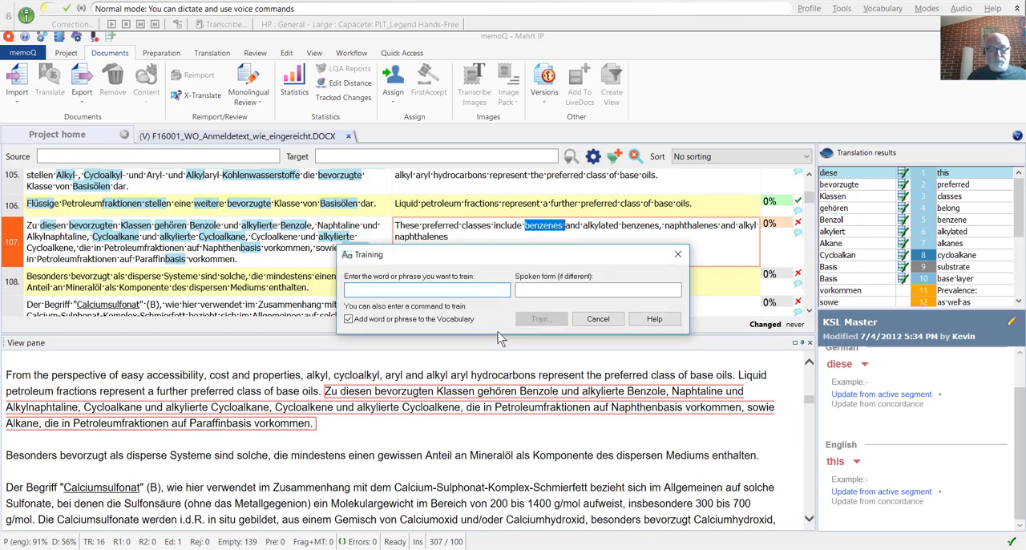
- Train and save the pronunciation of 'naphthalenes'
text(naphthalenes)
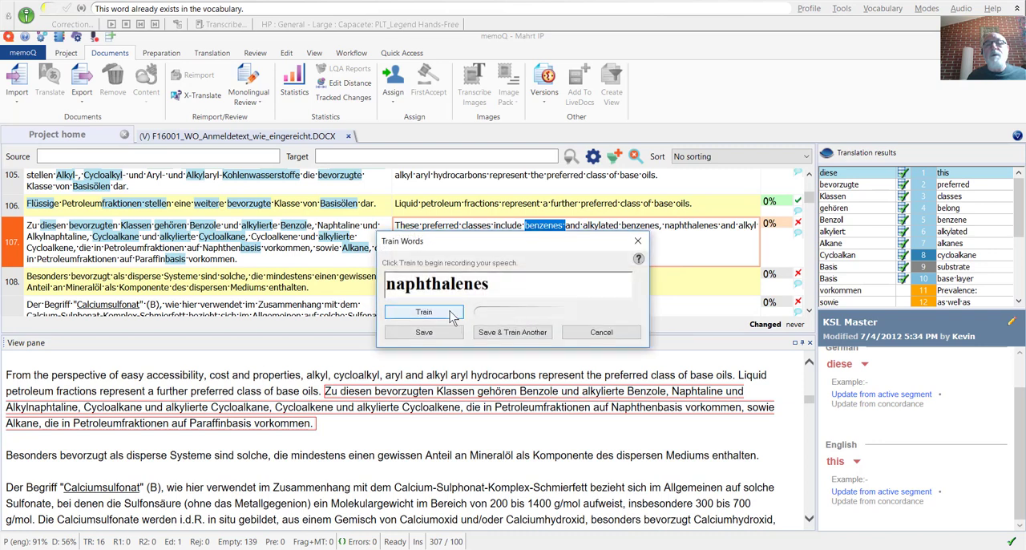
click(423, 311)
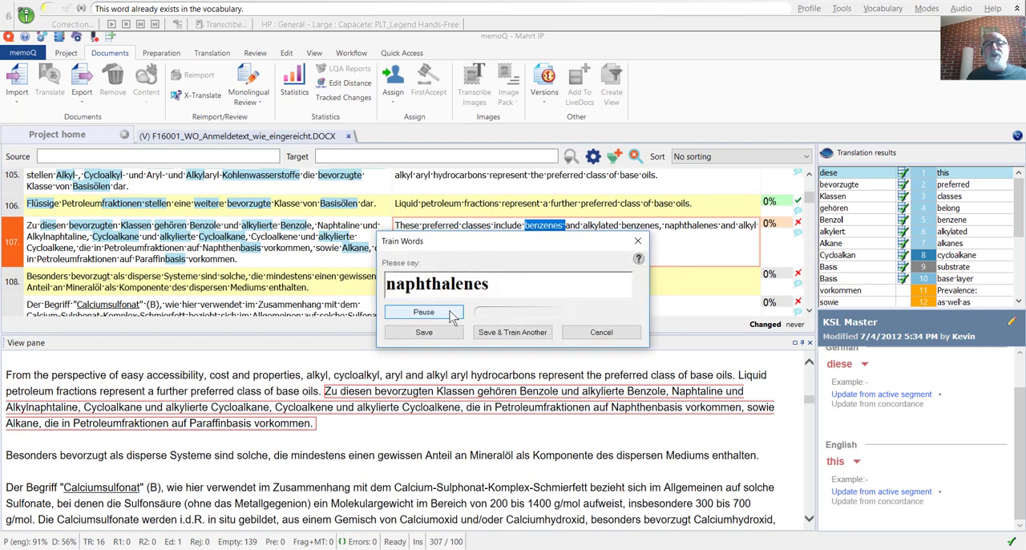
click(423, 312)
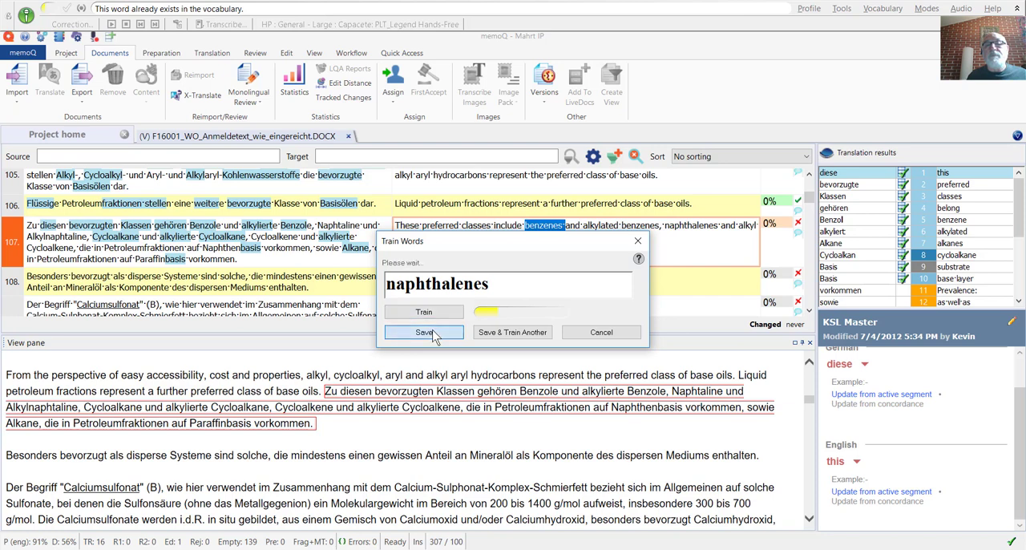
click(423, 332)
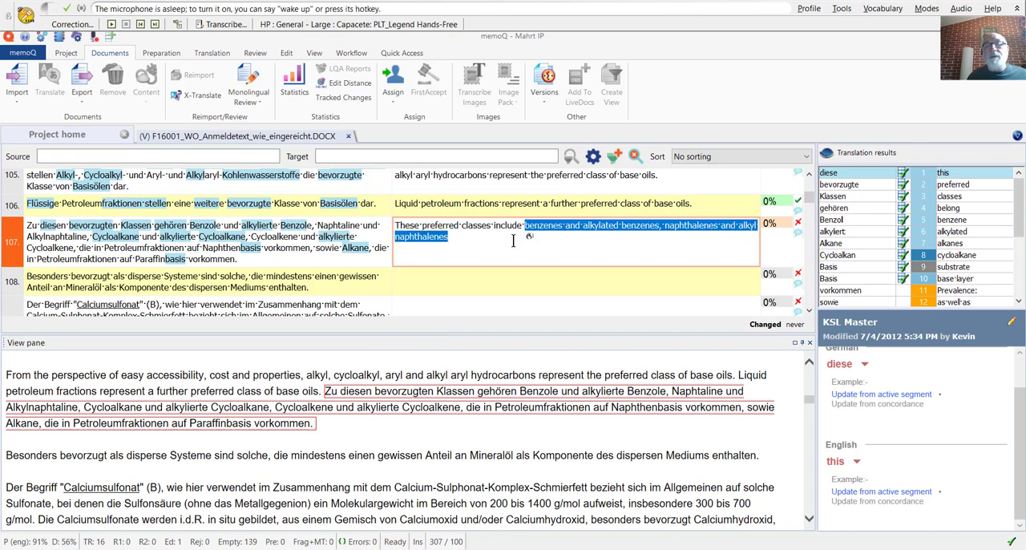
- Wake the microphone and dictate 'cycloalkanes and alkylated cycloalkanes' into segment 107
key(Delete)
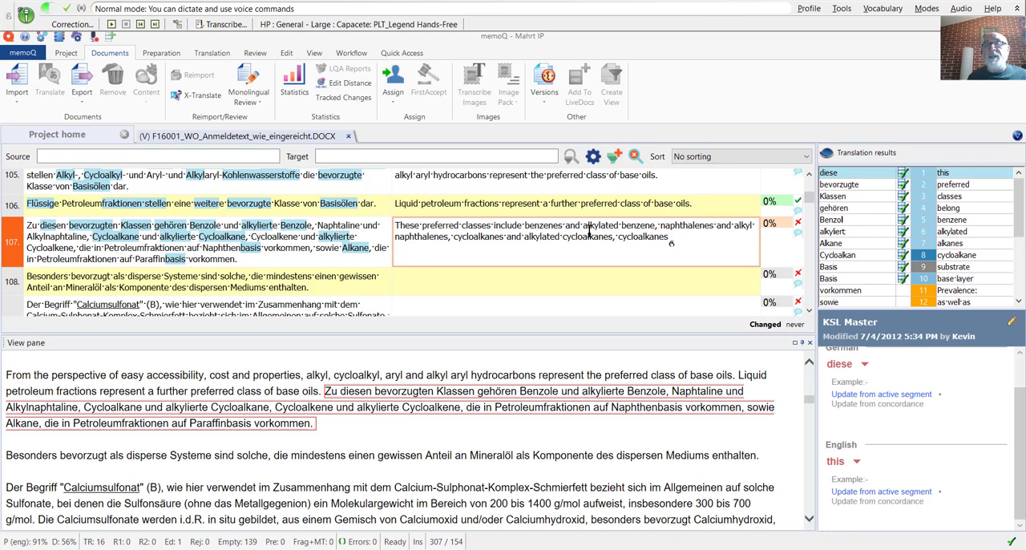
text(cycloalkanes)
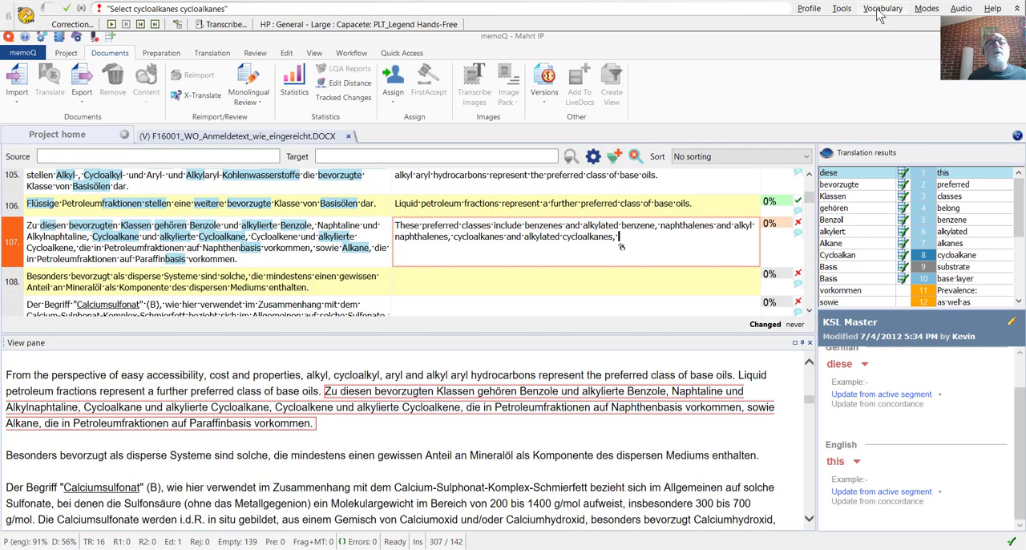
- Add 'cycloalkene' to Dragon's vocabulary and train its pronunciation
click(882, 8)
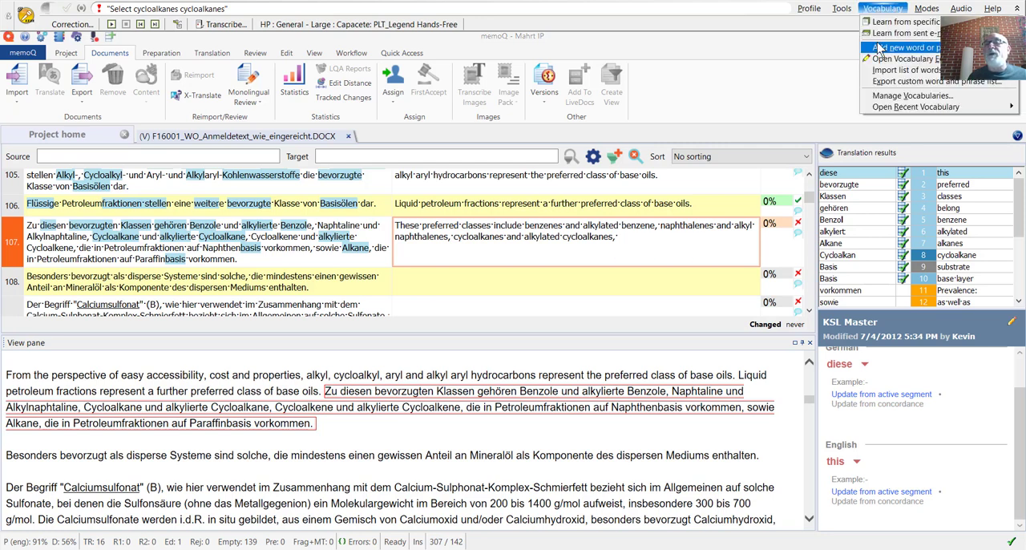
click(906, 47)
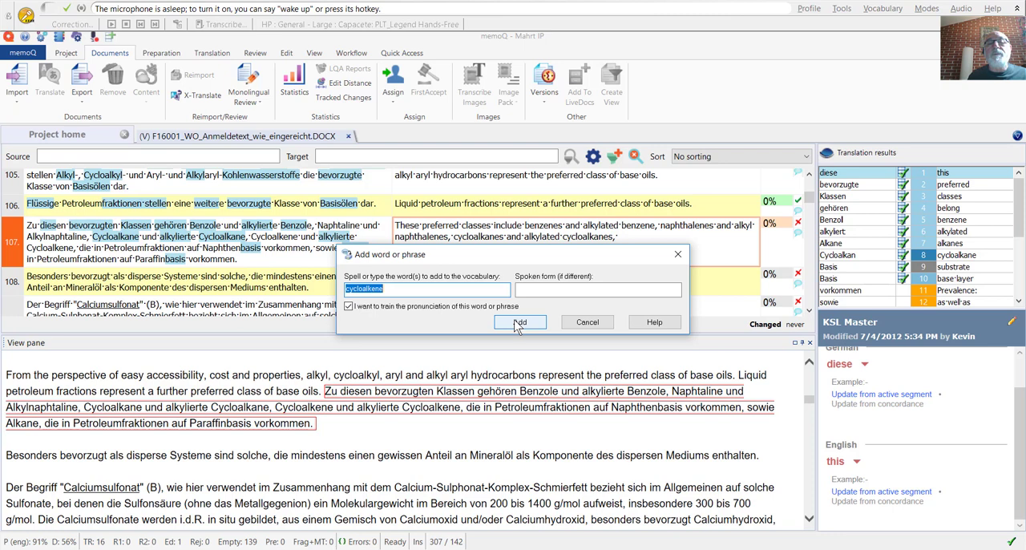
click(519, 321)
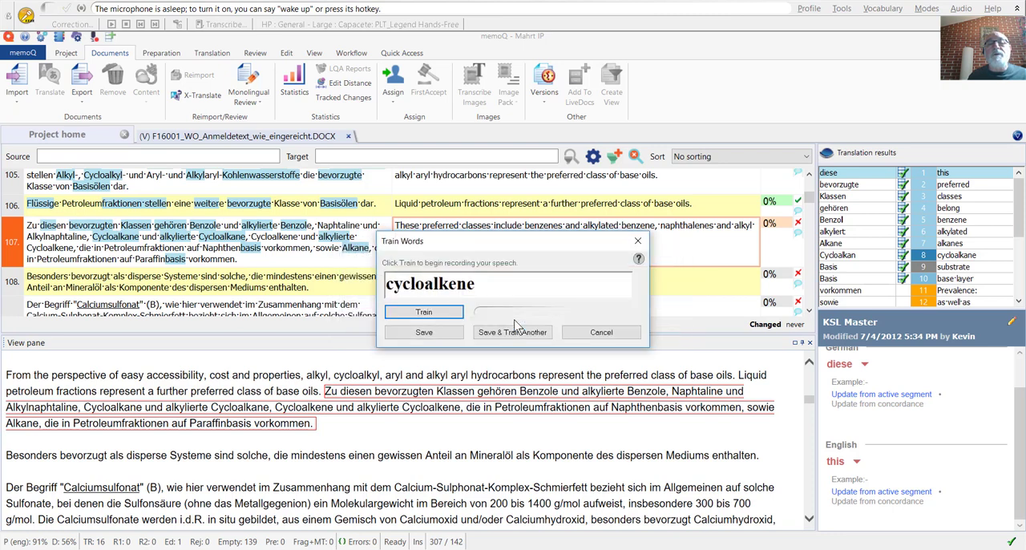
click(423, 312)
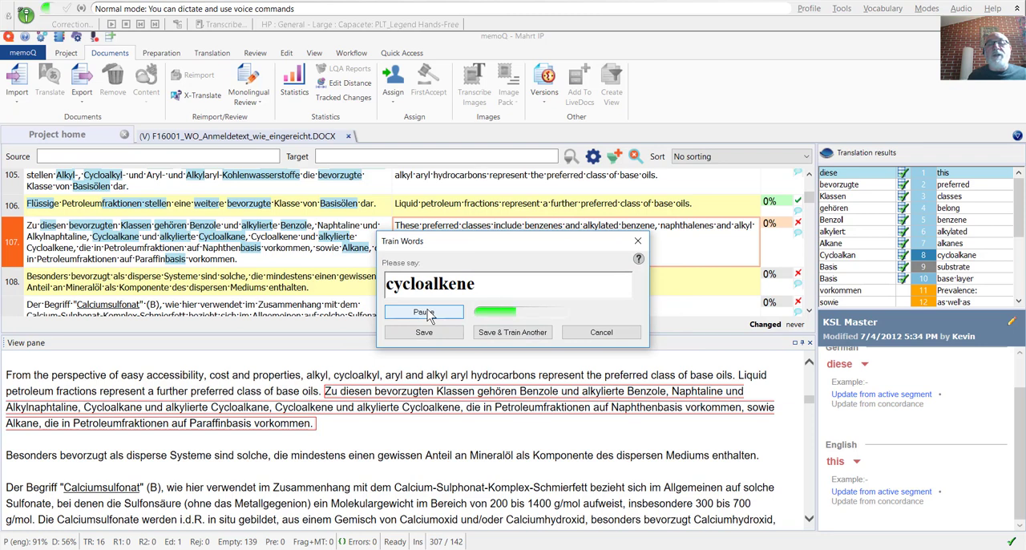
click(424, 312)
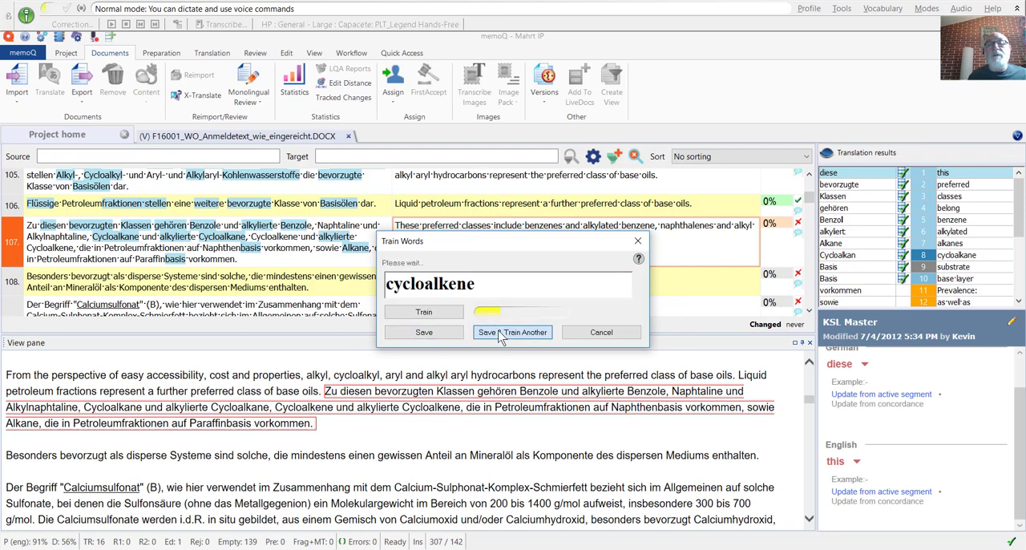
click(513, 332)
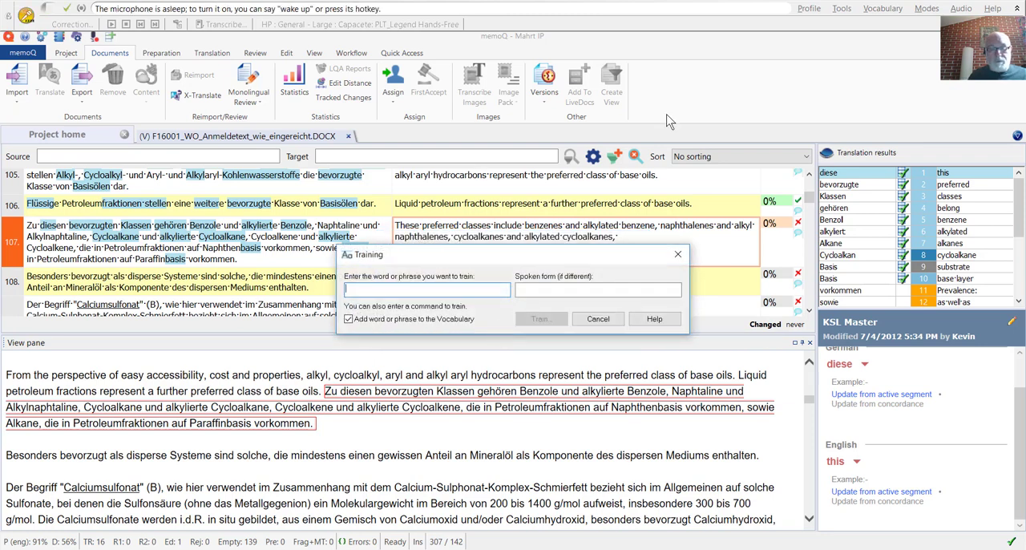
- Train and save the pronunciation of 'cycloalkenes'
text(cycloalkenes)
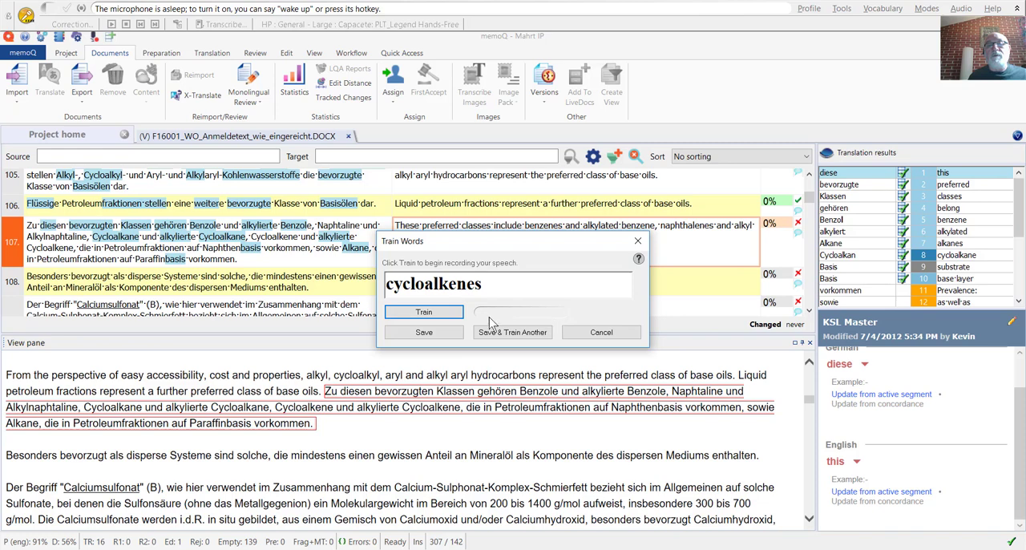
click(423, 312)
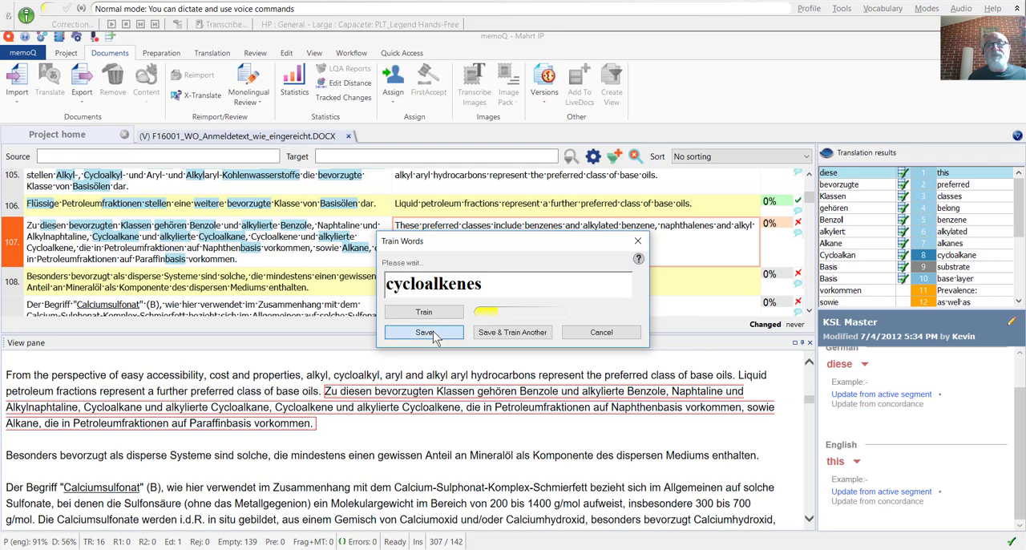
click(424, 331)
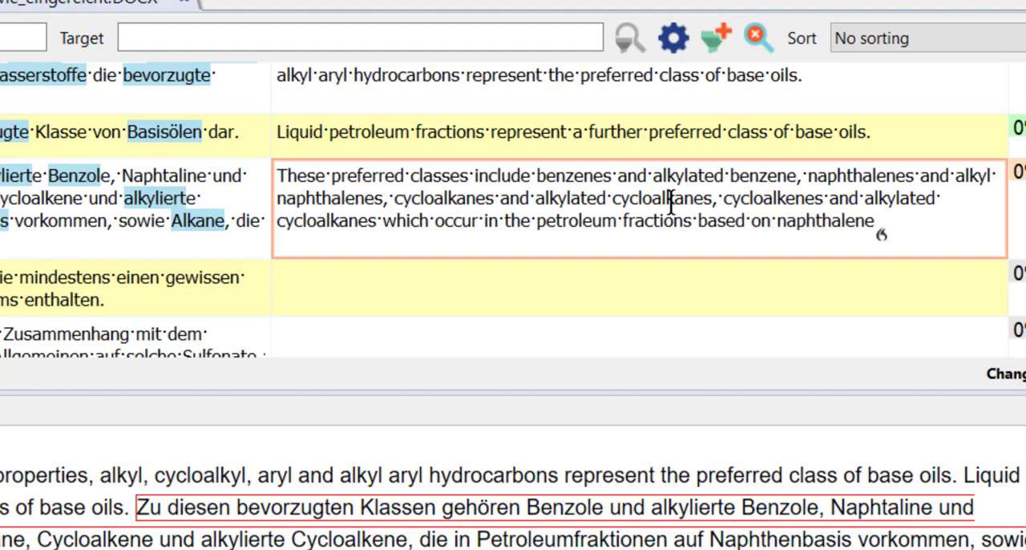
- Dictate 'as well as alkanes which occur in the petroleum fractions' into segment 107
text(as well as alkanes which occur in the)
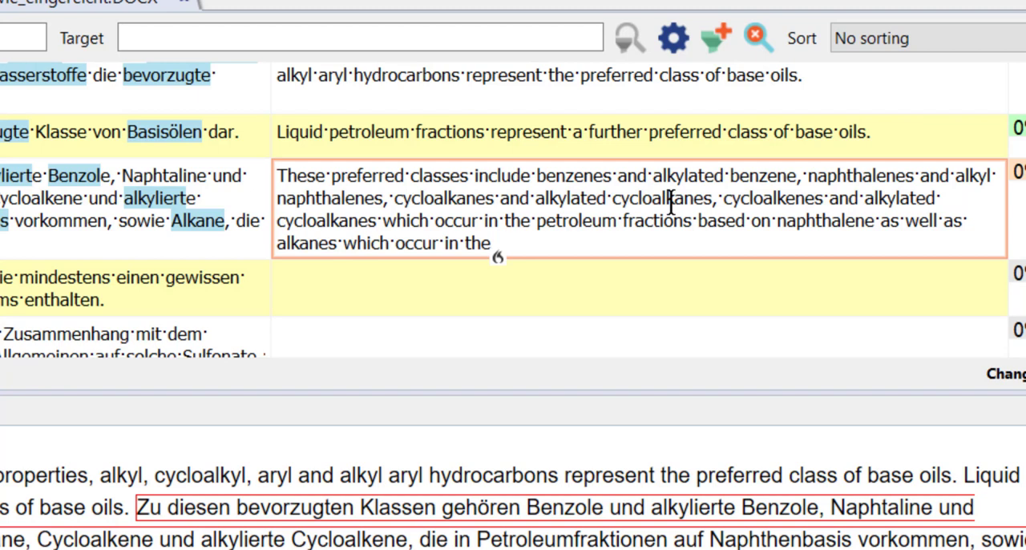
text(petroleum fractions)
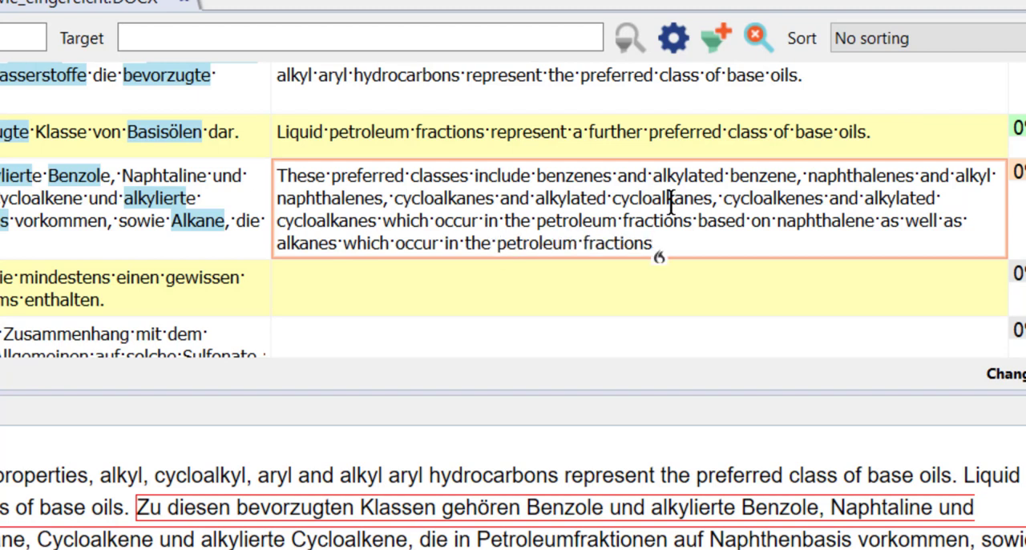